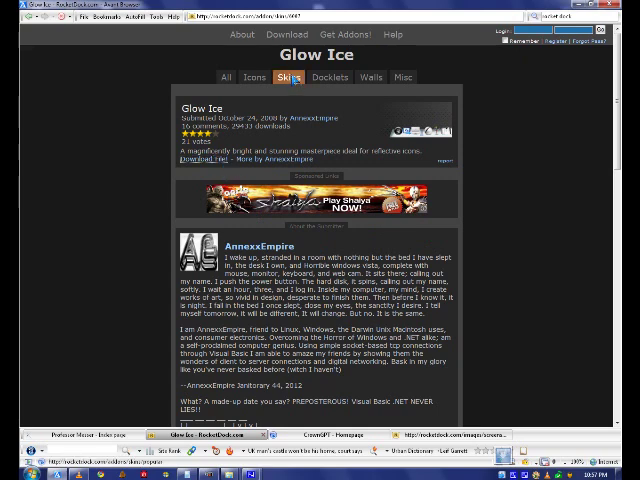
mouse_move(294, 88)
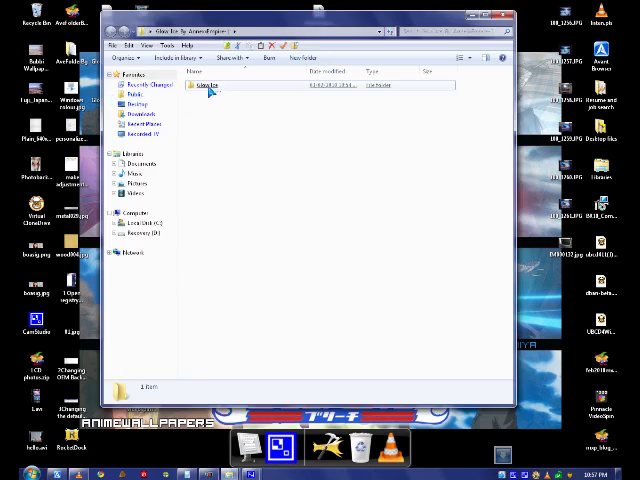
Step: Select the Glow Ice skin folder and bring up its context menu
left_click(205, 85)
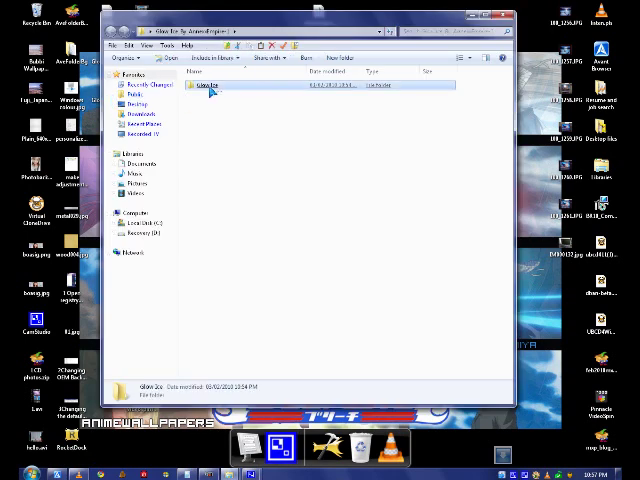
right_click(205, 85)
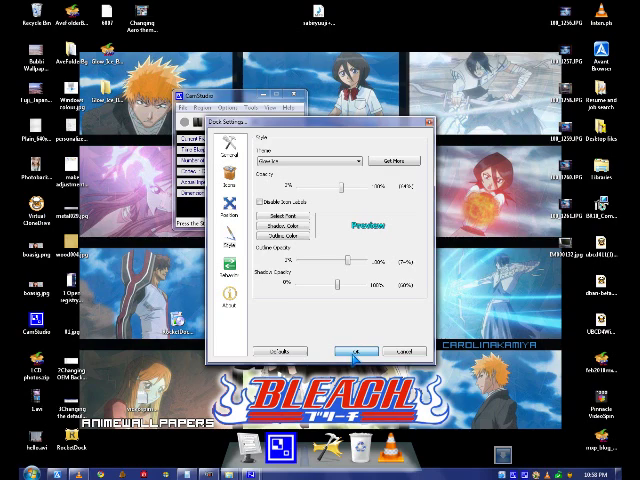
left_click(411, 351)
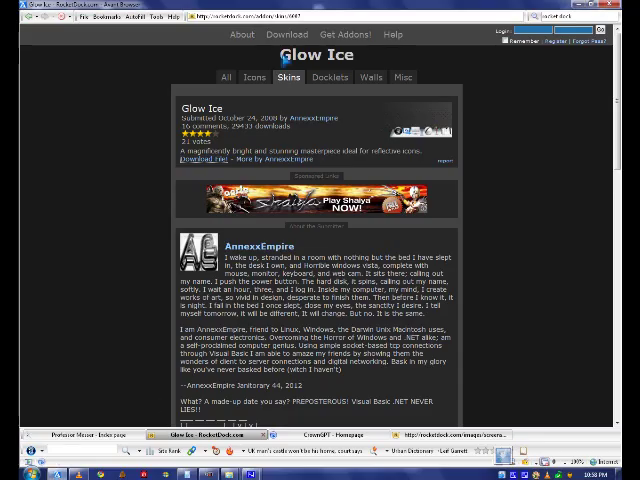
left_click(242, 76)
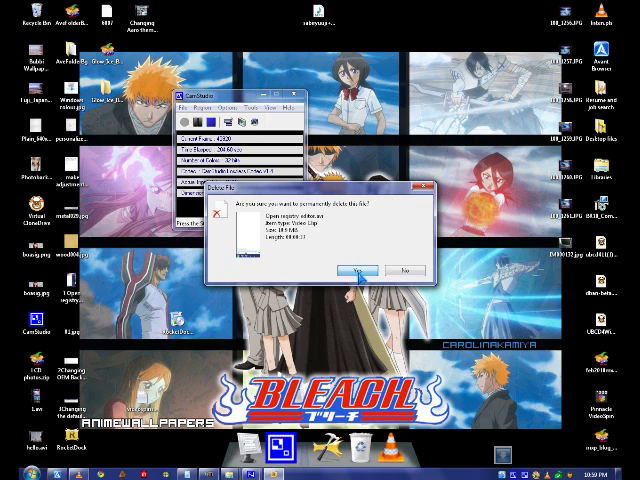
Step: Confirm permanent deletion of the 'Open registry editor' video file
left_click(342, 267)
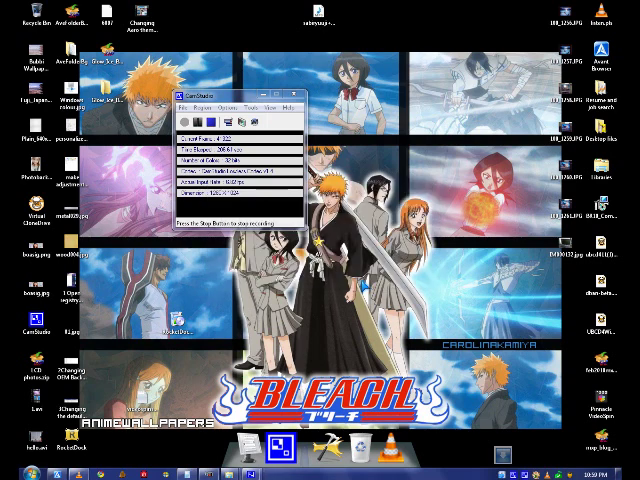